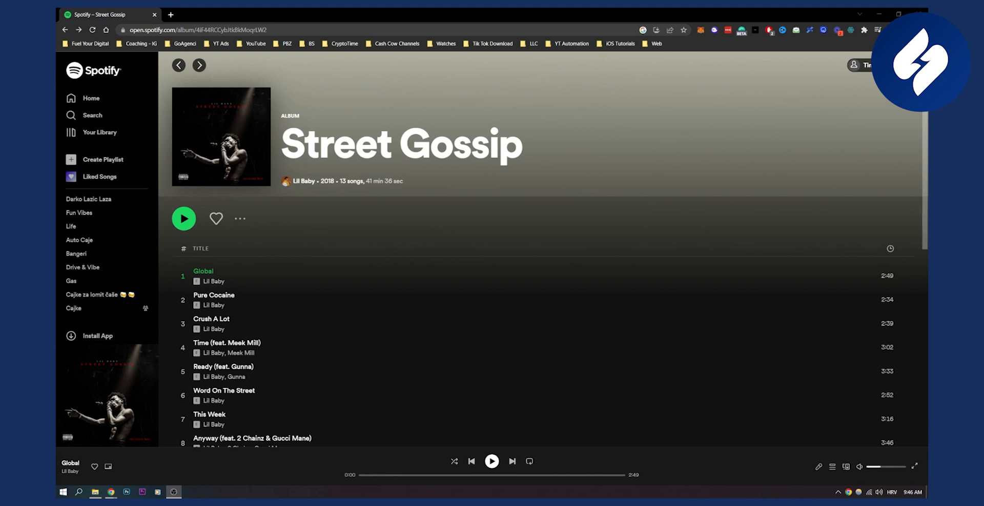
pyautogui.moveTo(386, 262)
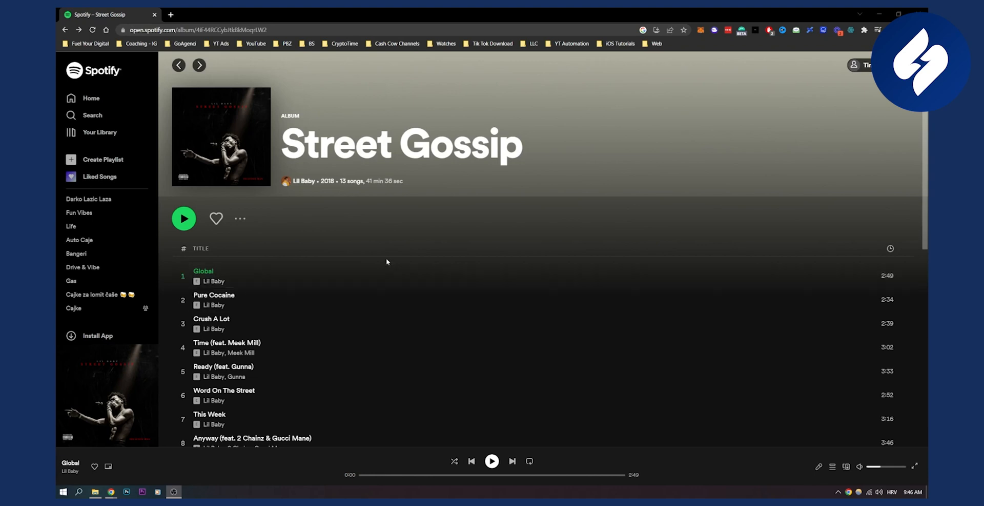
pyautogui.moveTo(285, 223)
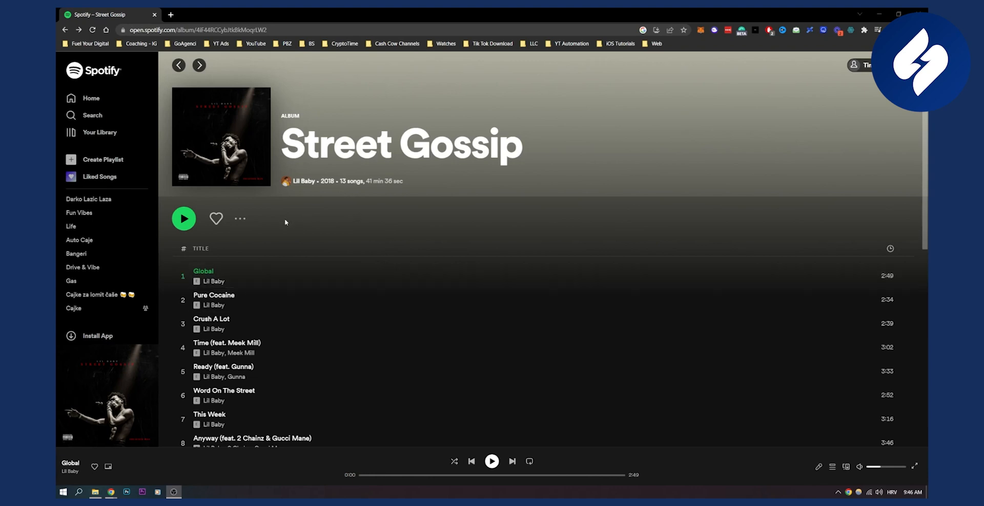
pyautogui.moveTo(182, 107)
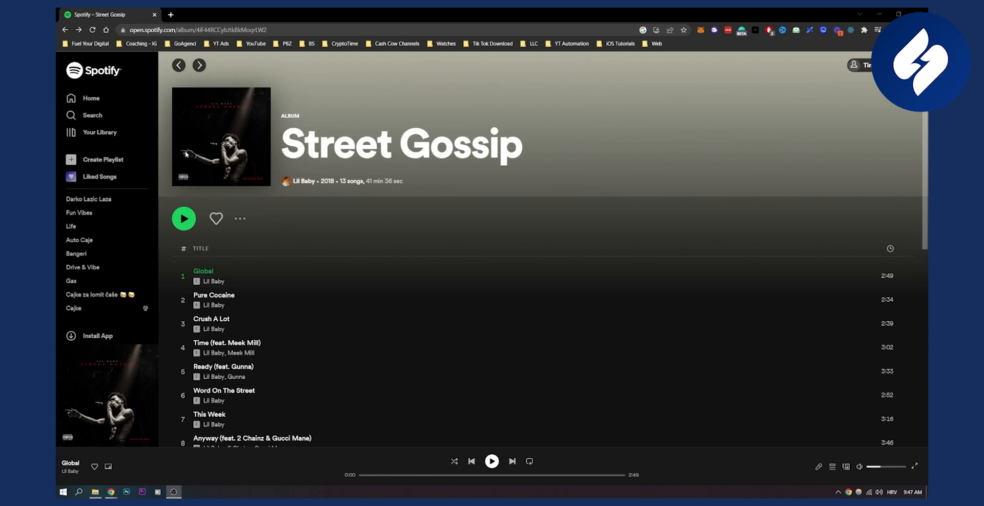
pyautogui.moveTo(465, 126)
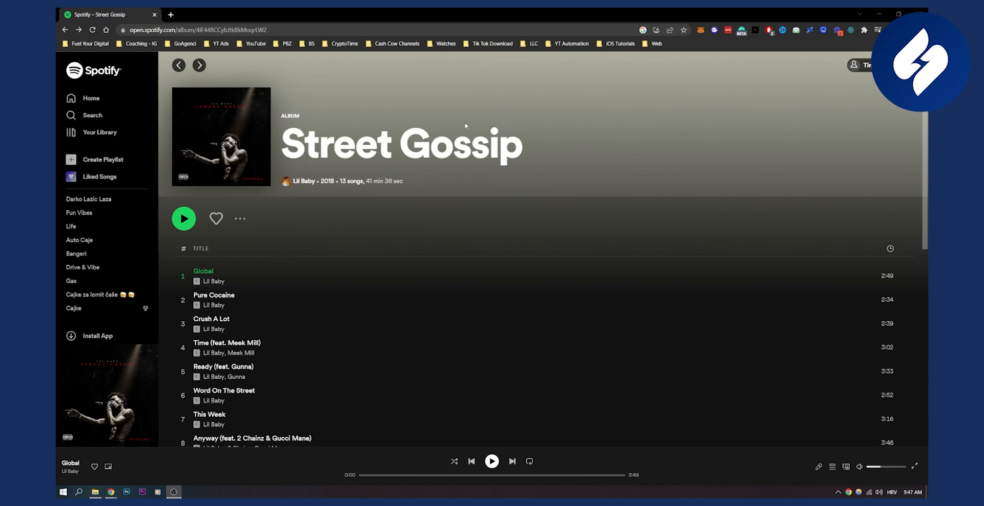
pyautogui.moveTo(461, 120)
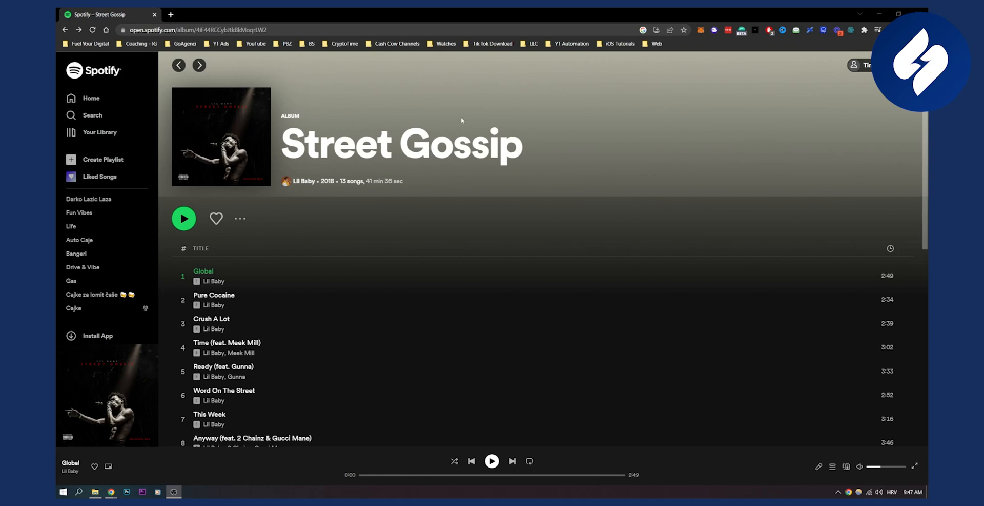
# Create a new playlist from the Street Gossip album's 13 tracks.
pyautogui.scroll(-3)
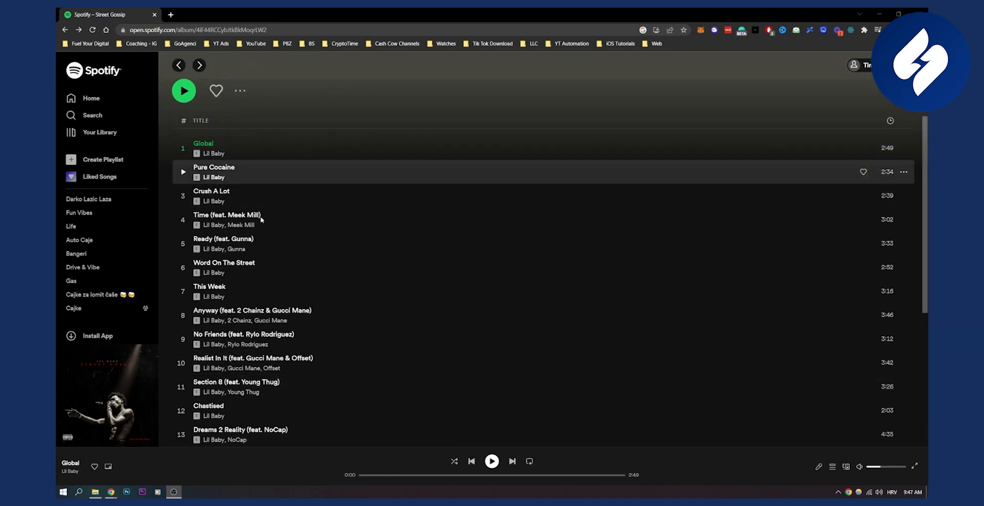
pyautogui.scroll(-3)
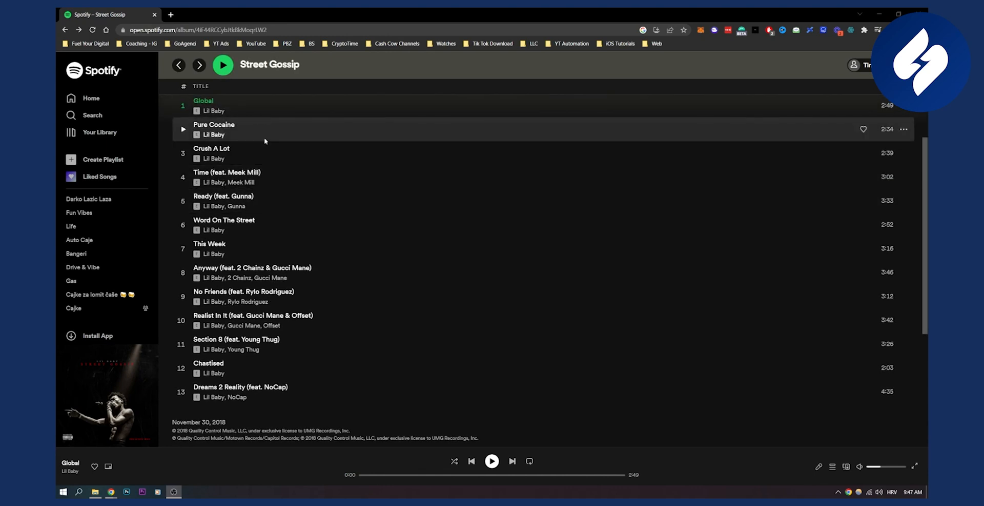
pyautogui.moveTo(280, 310)
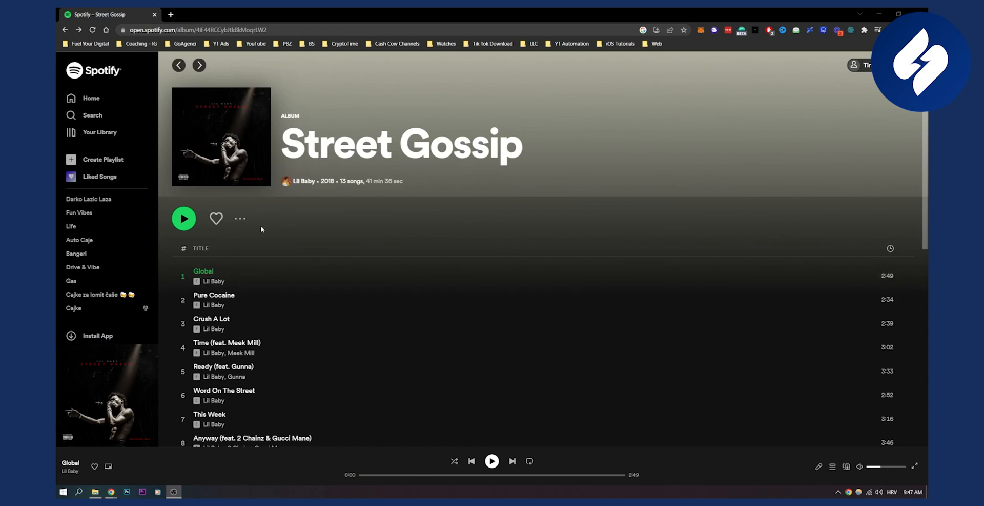
pyautogui.click(240, 218)
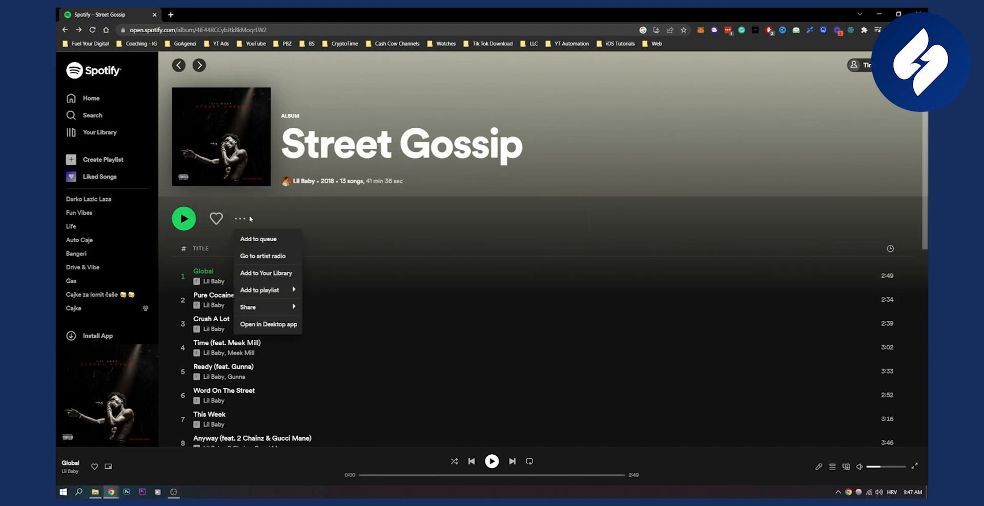
pyautogui.click(260, 290)
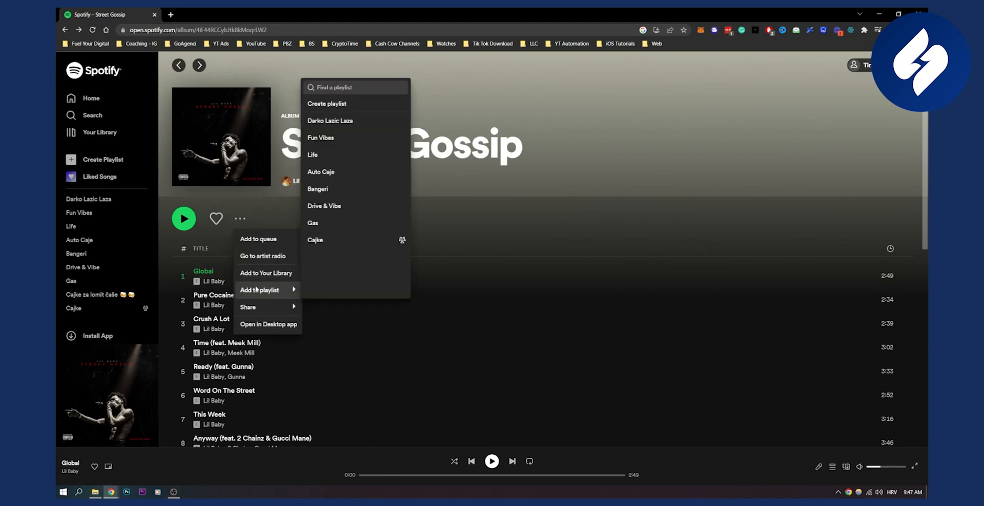
pyautogui.moveTo(318, 88)
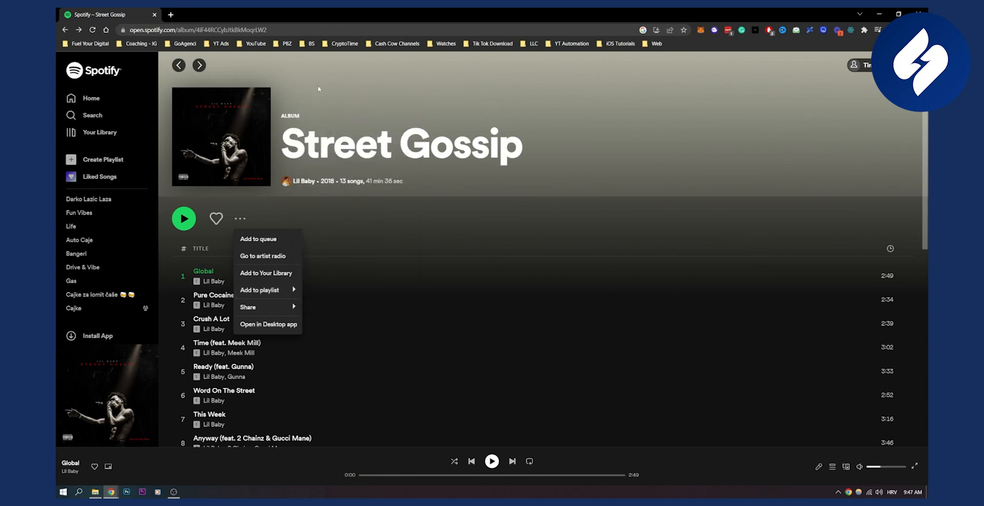
pyautogui.click(437, 179)
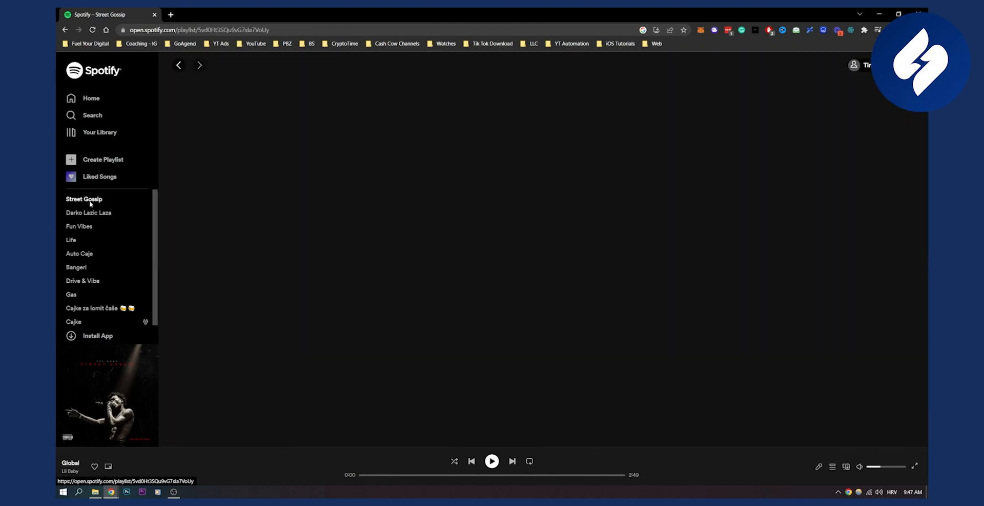
# Open the new Street Gossip playlist and go to Lil Baby's artist page.
pyautogui.click(83, 198)
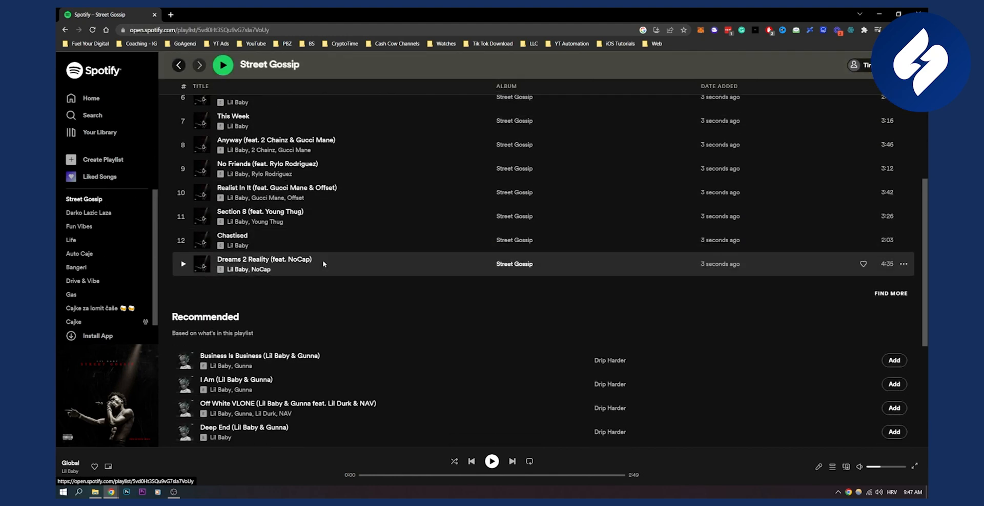
pyautogui.scroll(-3)
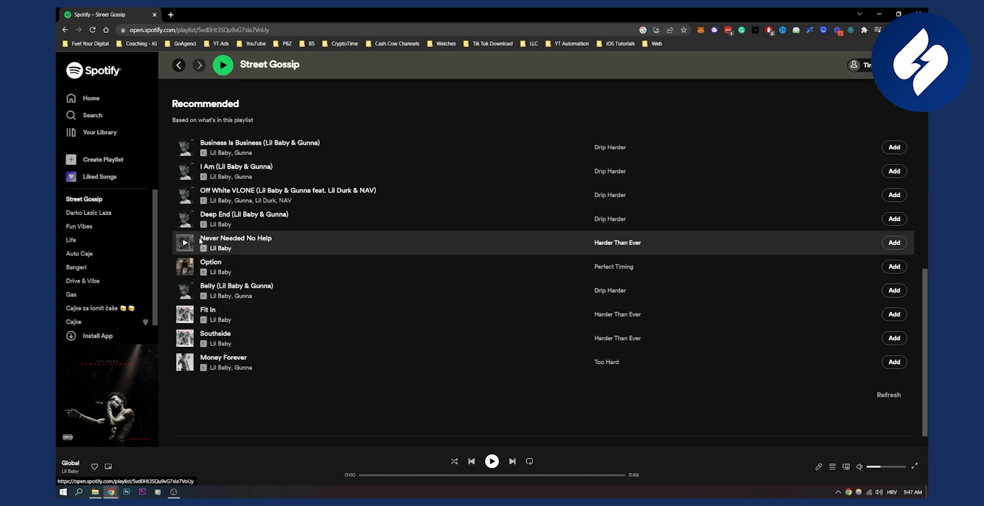
pyautogui.click(219, 248)
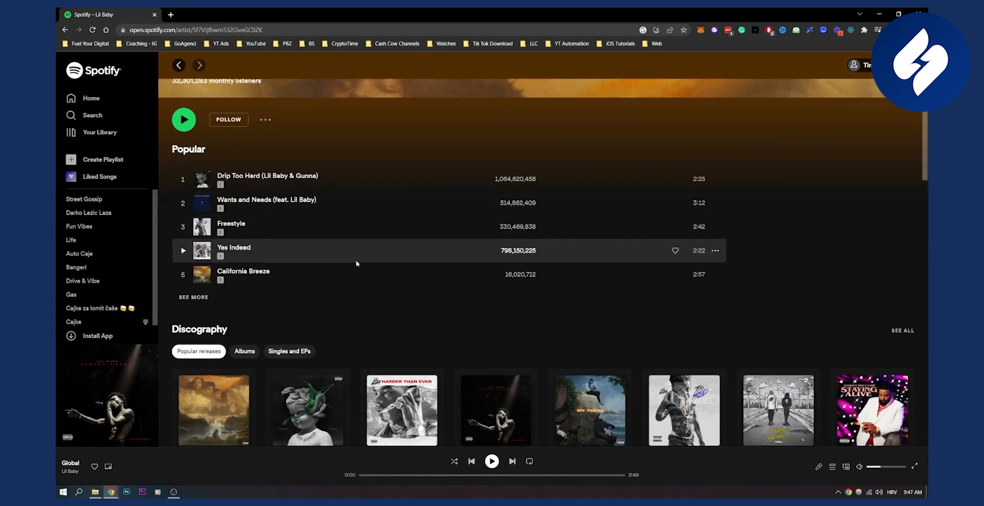
# Add all 13 Drip Harder album tracks to the Street Gossip playlist.
pyautogui.click(307, 409)
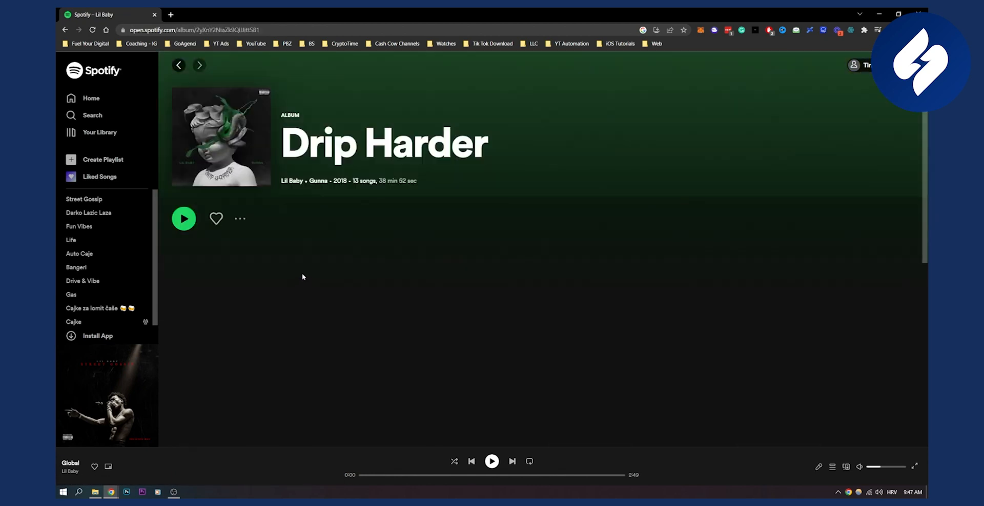
pyautogui.click(240, 218)
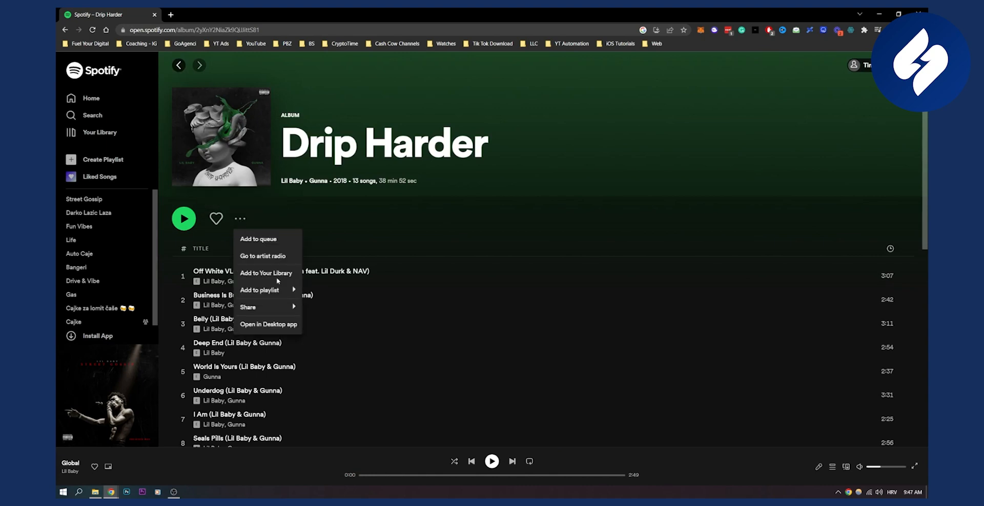
pyautogui.click(259, 290)
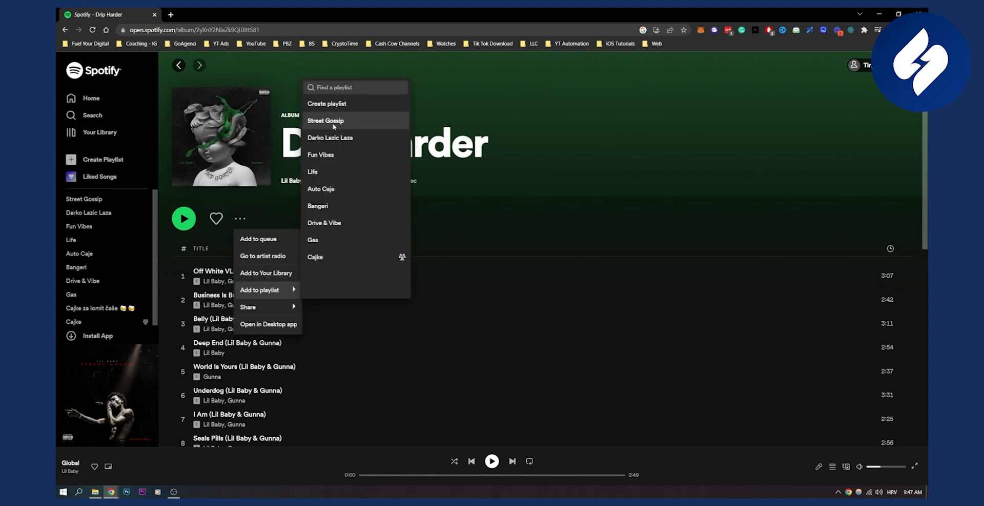
pyautogui.click(326, 121)
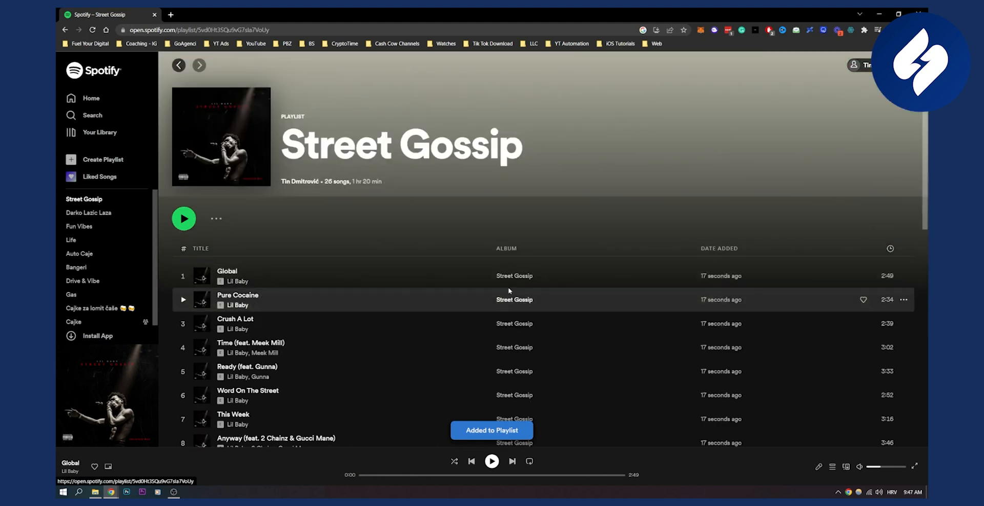
pyautogui.scroll(-3)
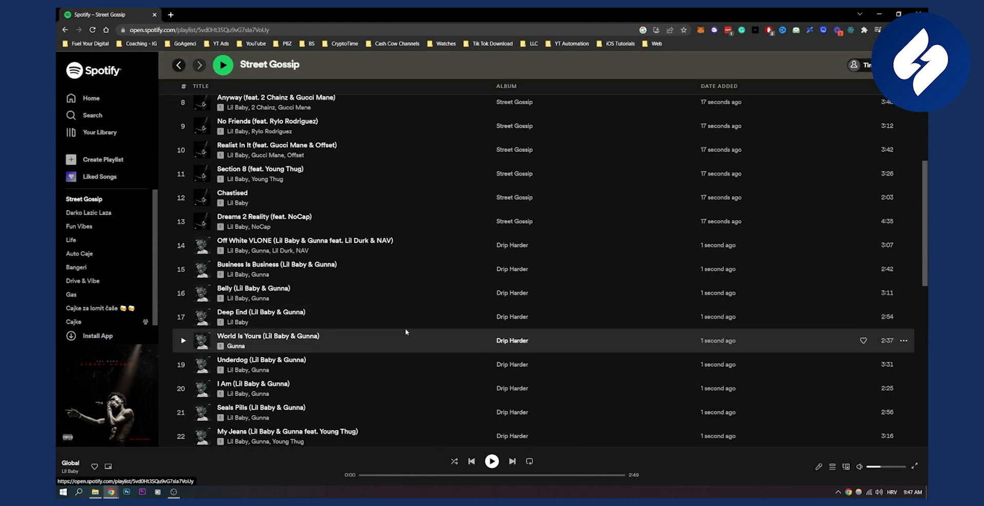